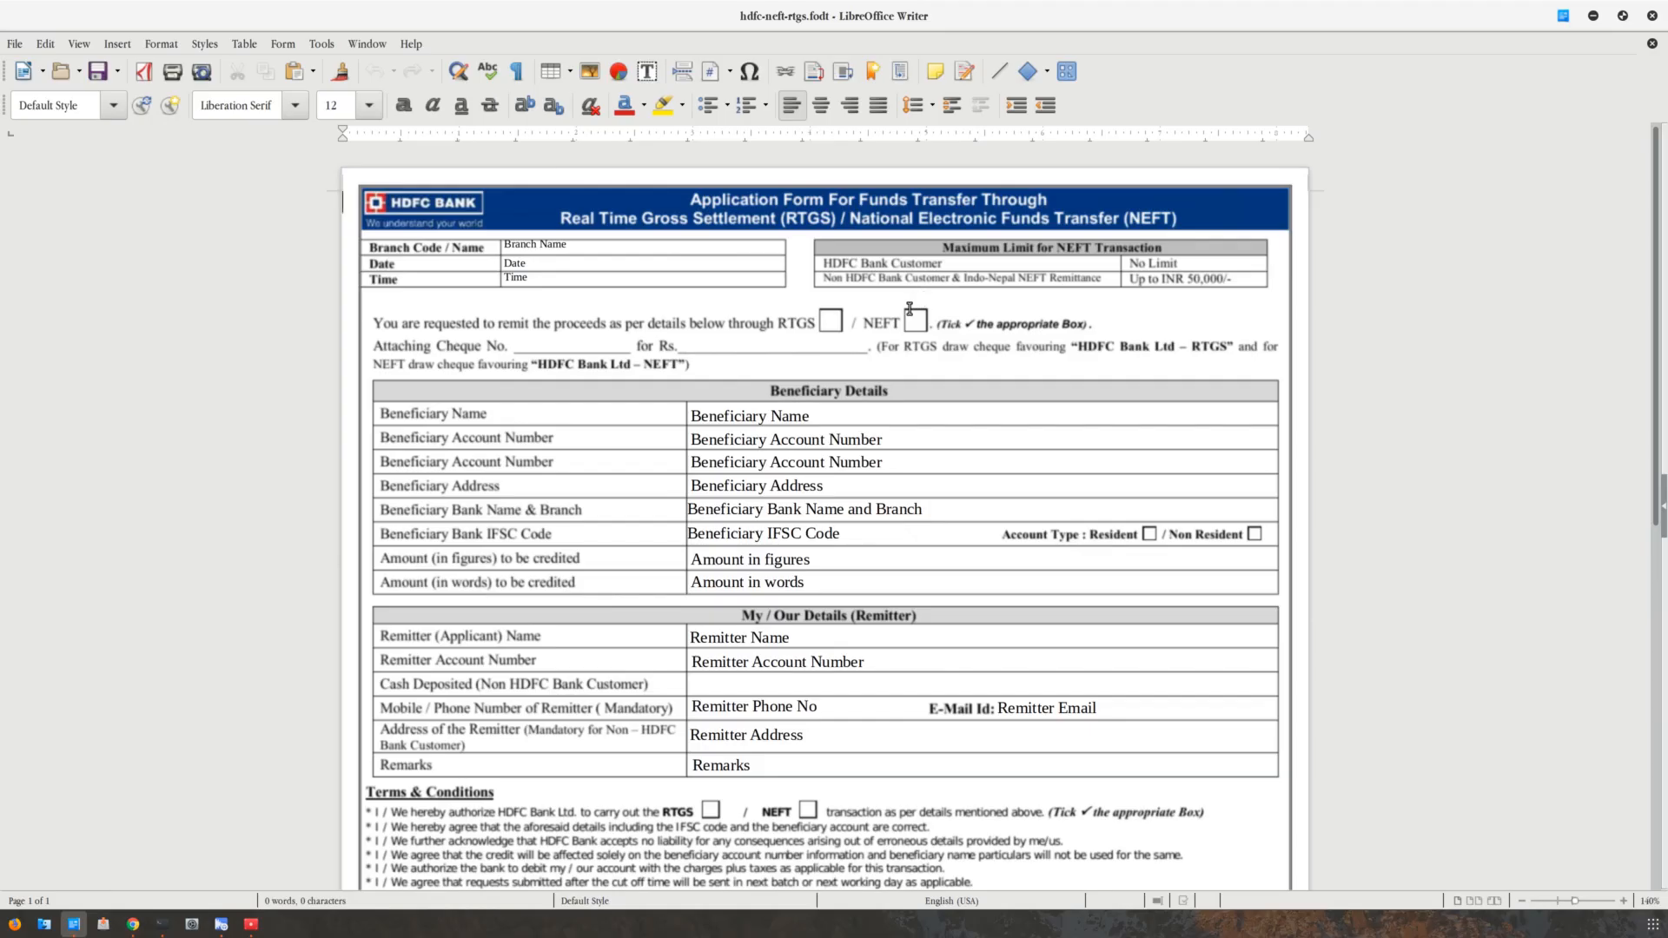
pyautogui.moveTo(1016, 311)
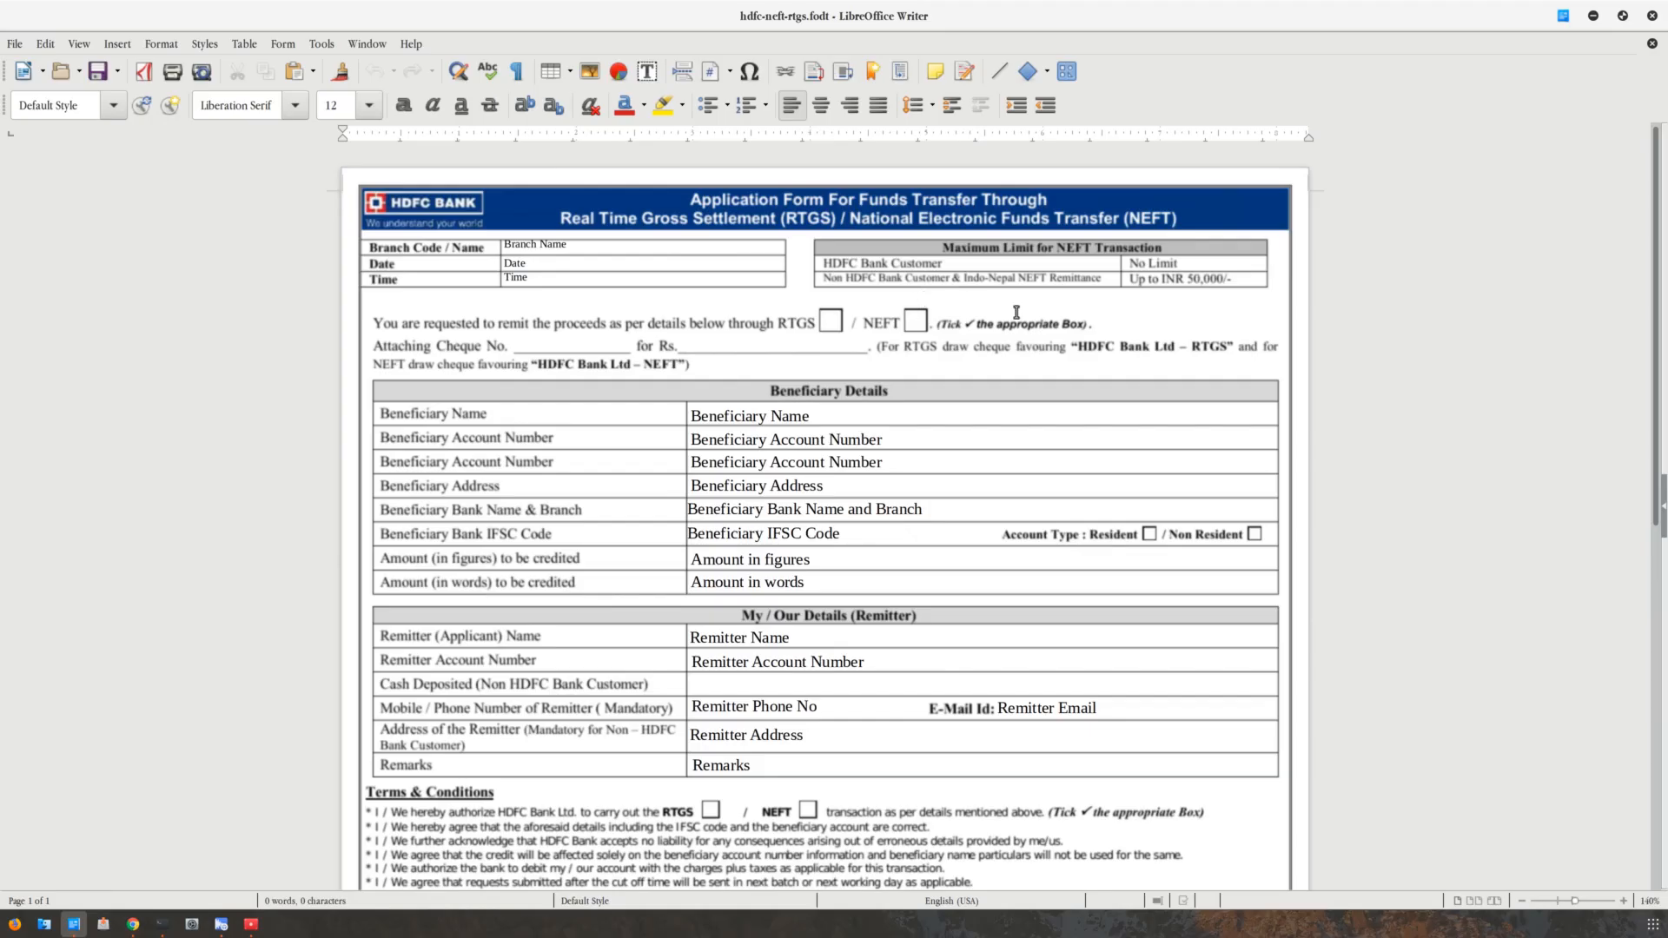
# - Choose the hdfc-neft-rtgs.fodt template file and upload it to Document Automation
pyautogui.scroll(-3)
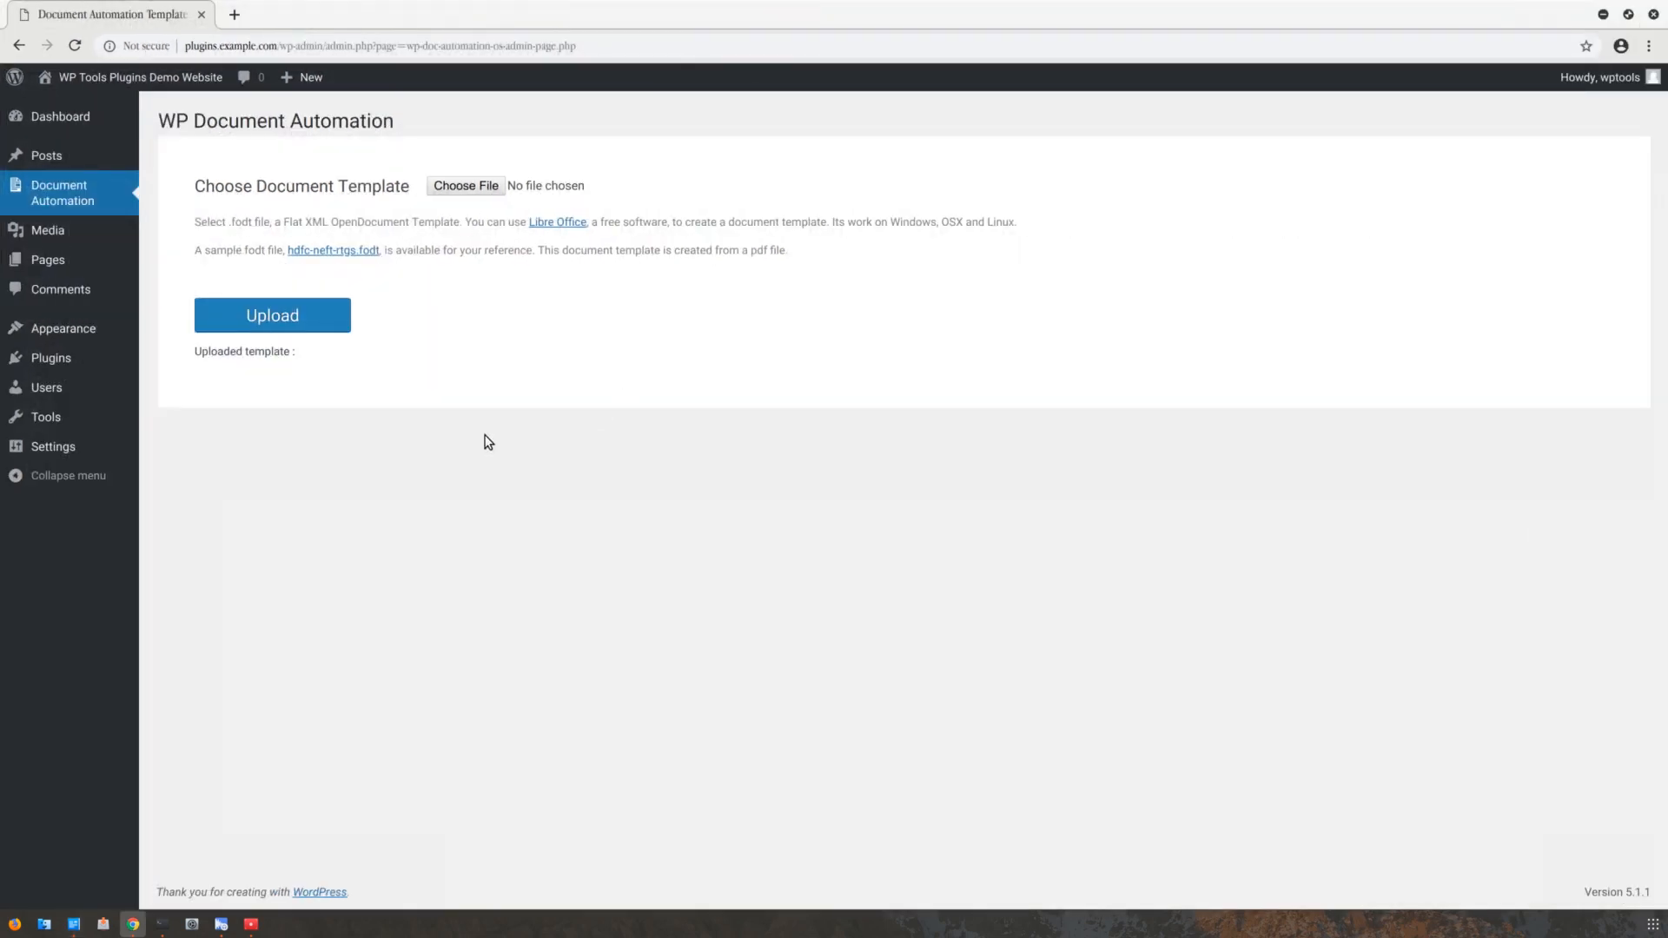
pyautogui.moveTo(68, 193)
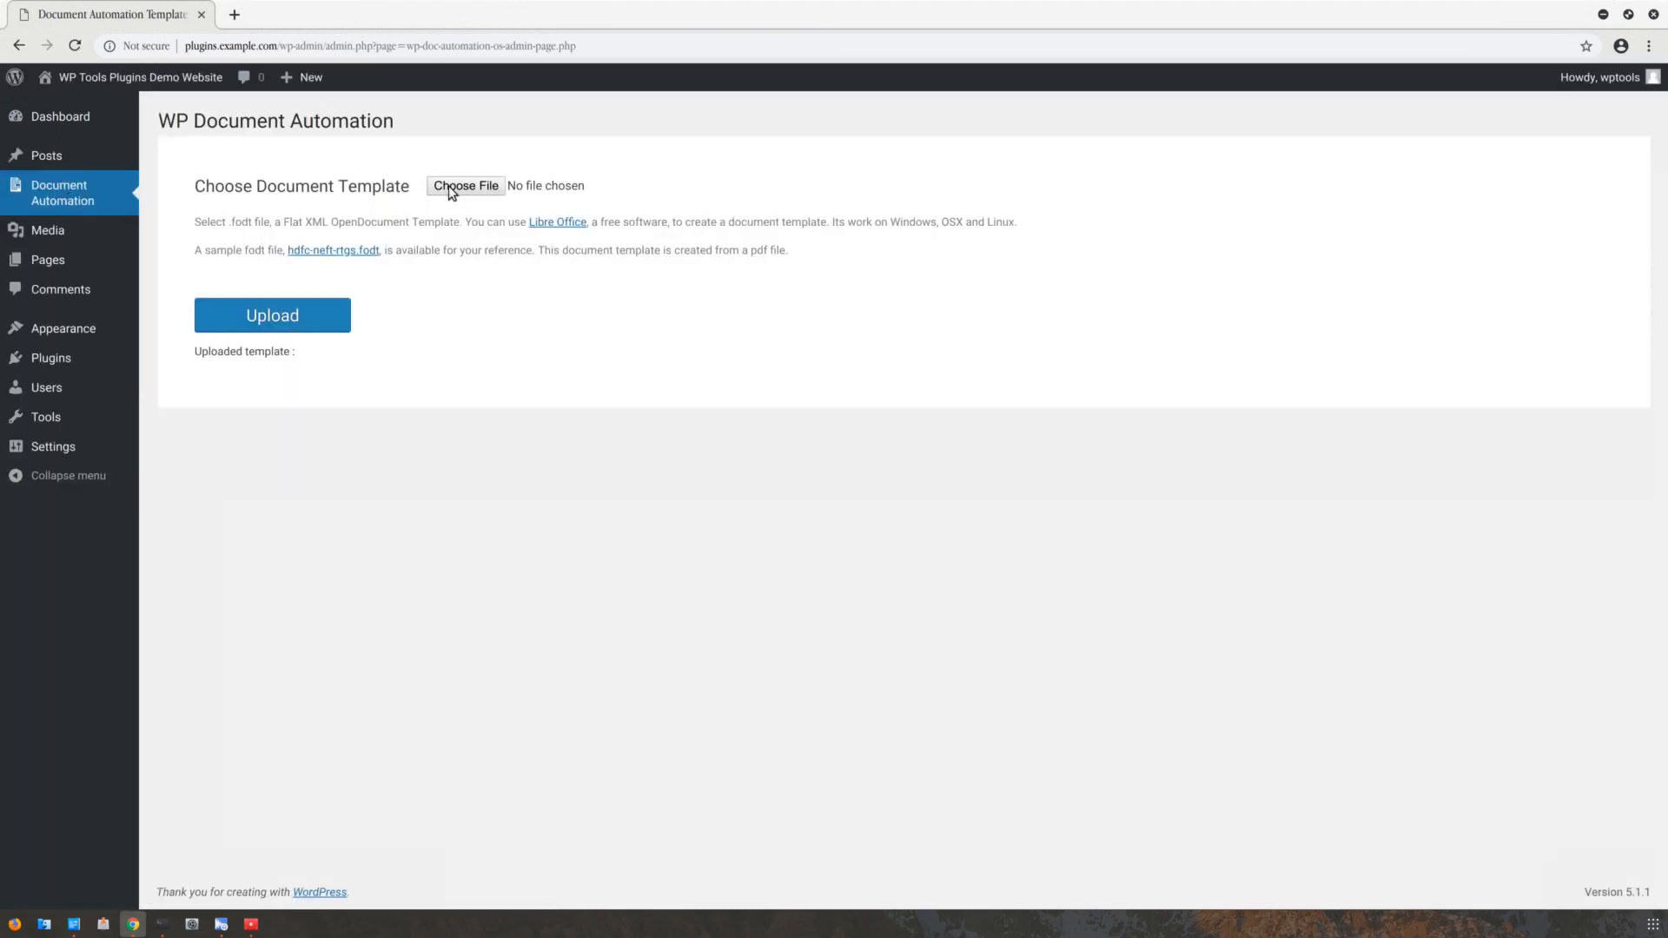
pyautogui.click(465, 186)
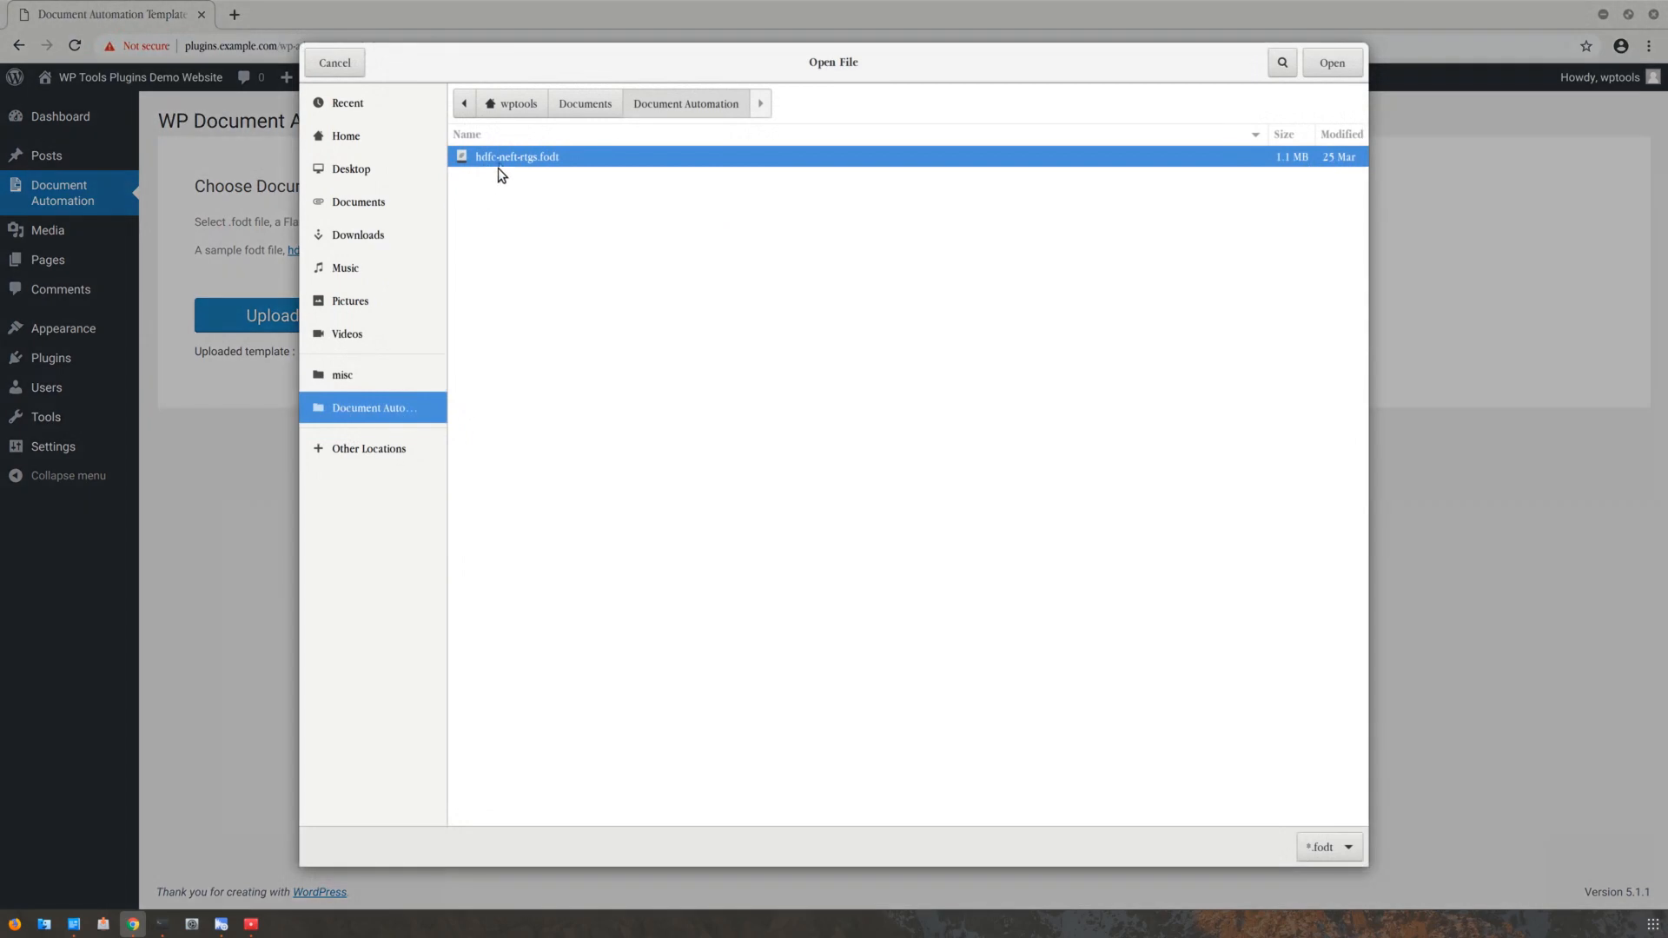
pyautogui.click(1330, 62)
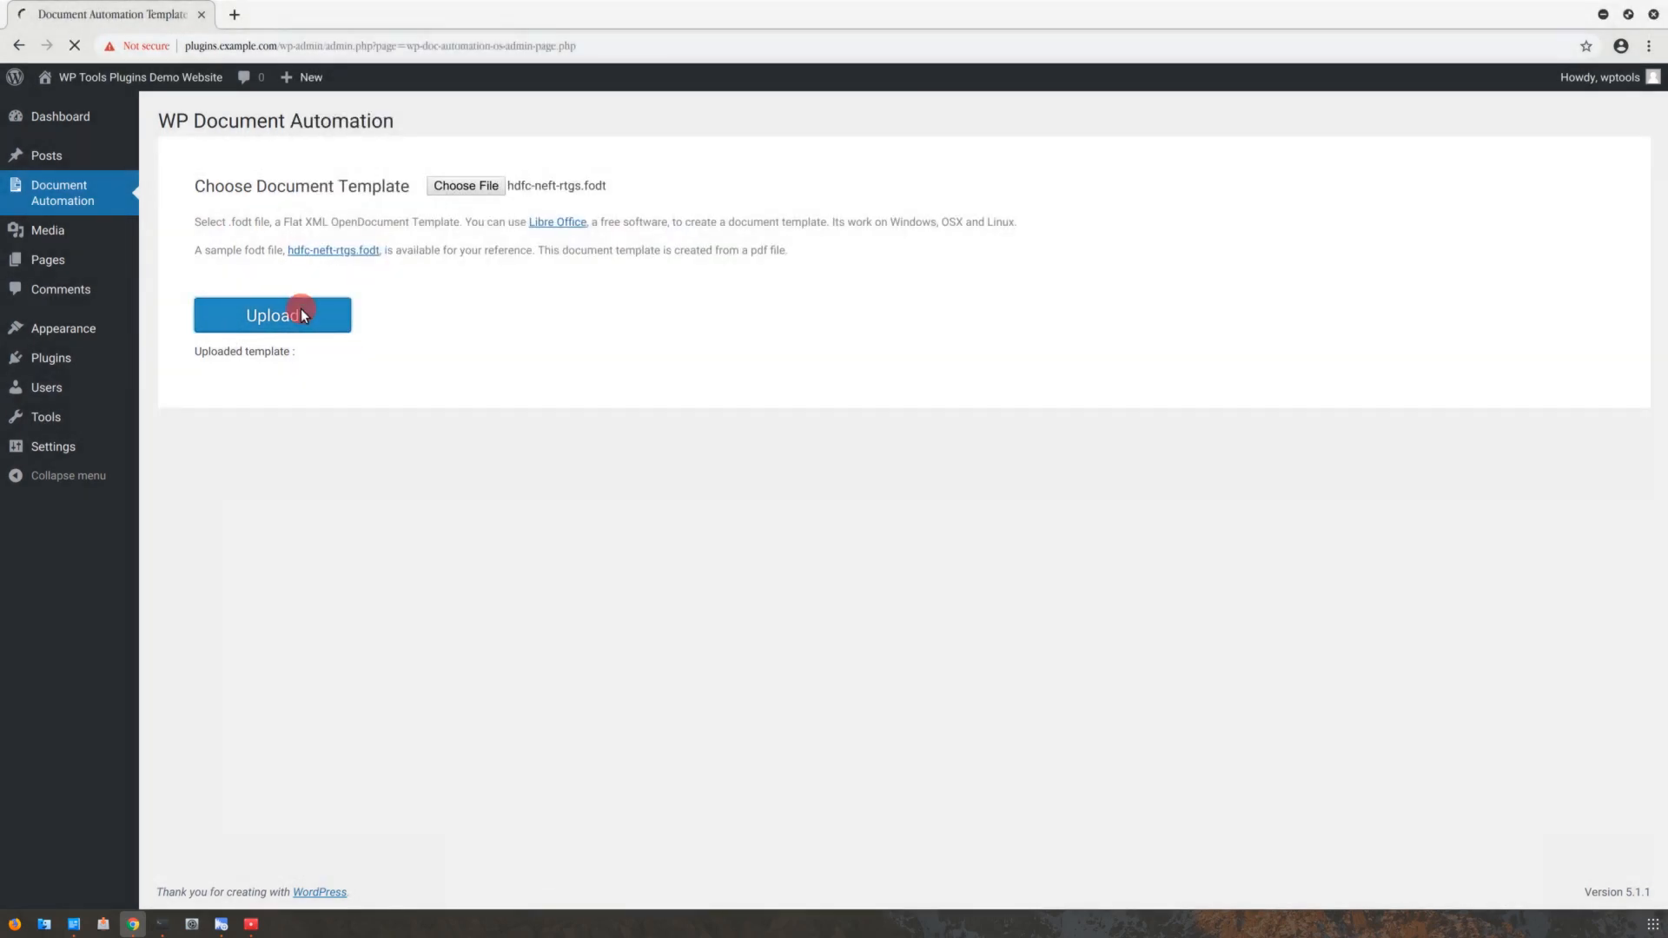
pyautogui.click(273, 314)
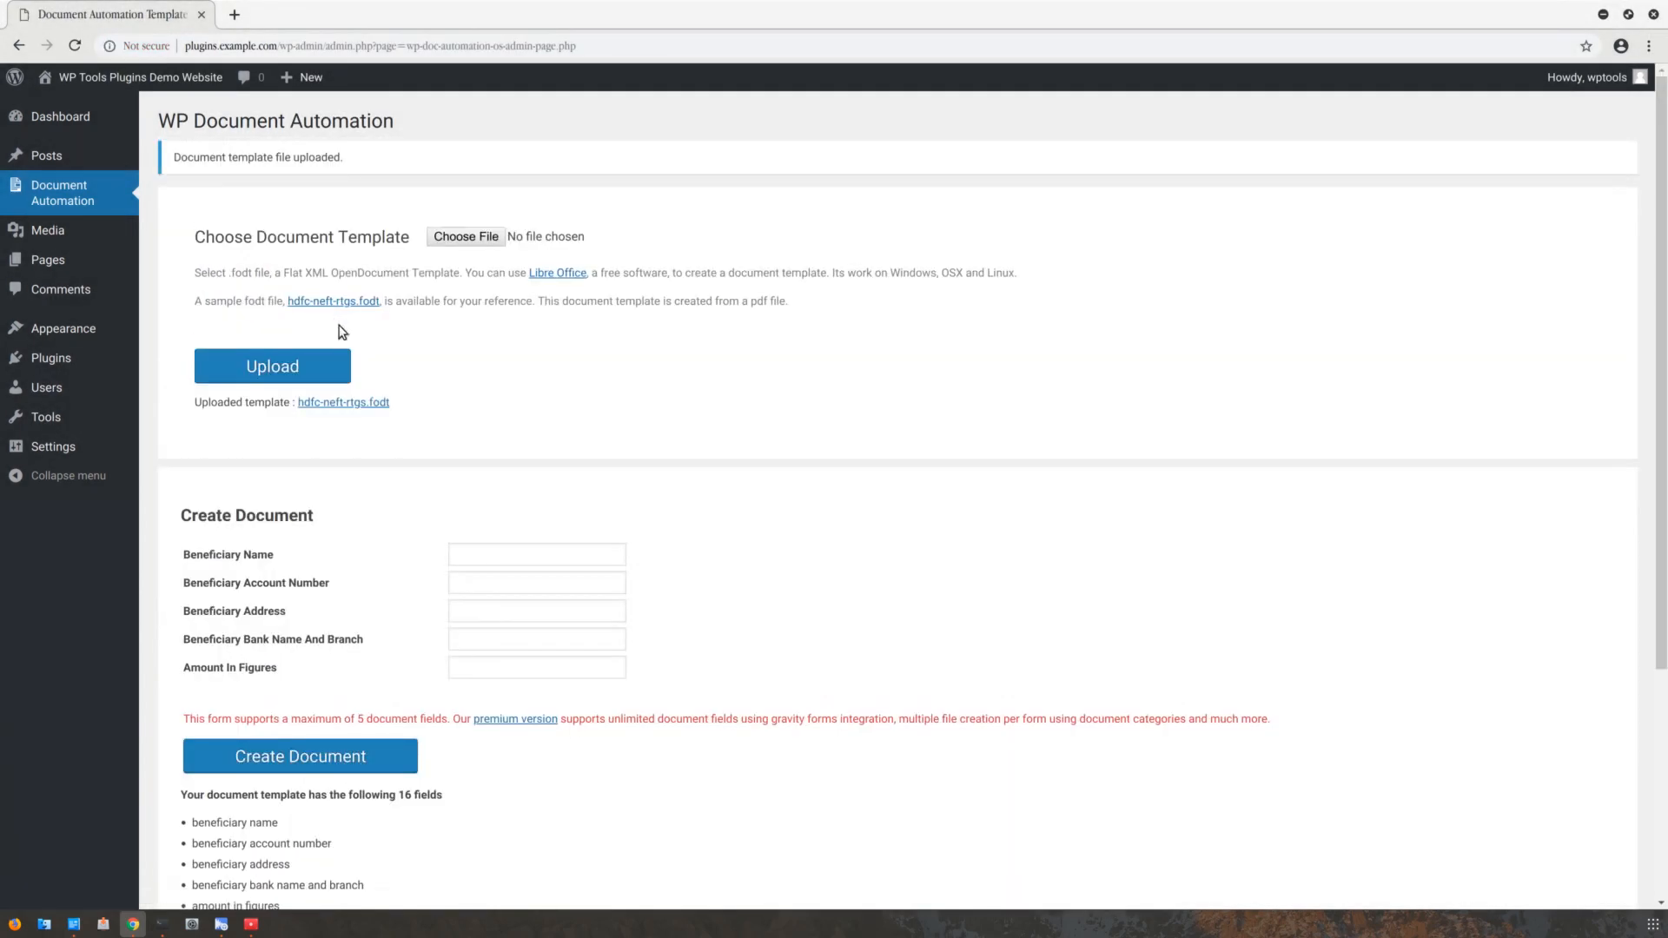
pyautogui.scroll(-3)
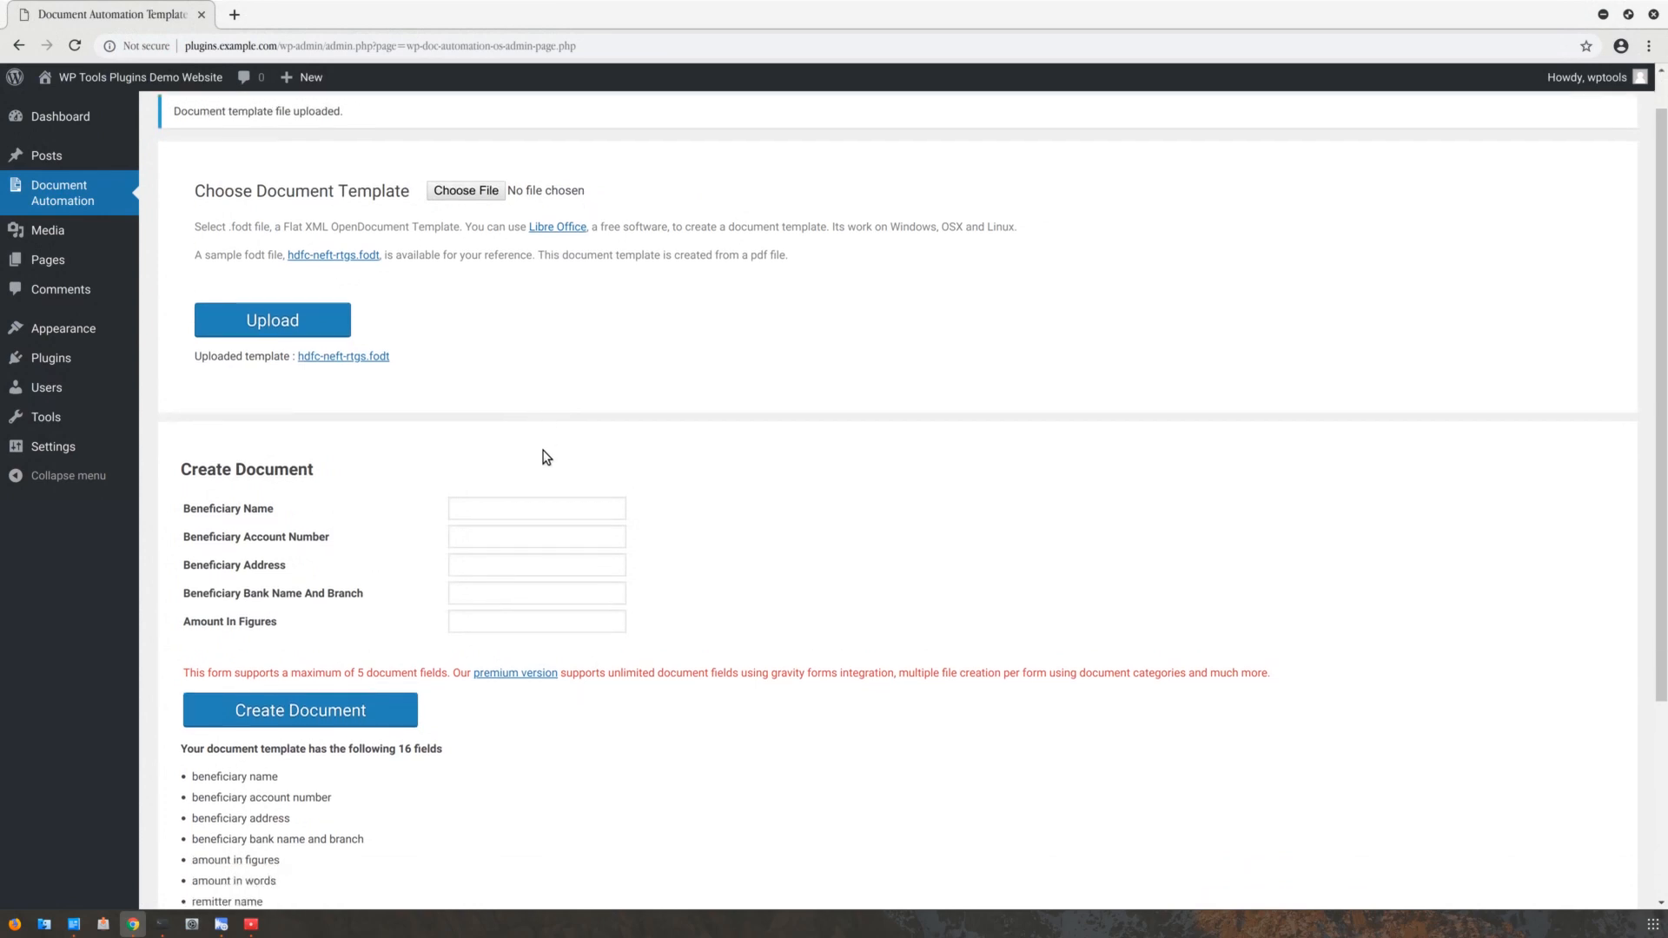
pyautogui.scroll(-3)
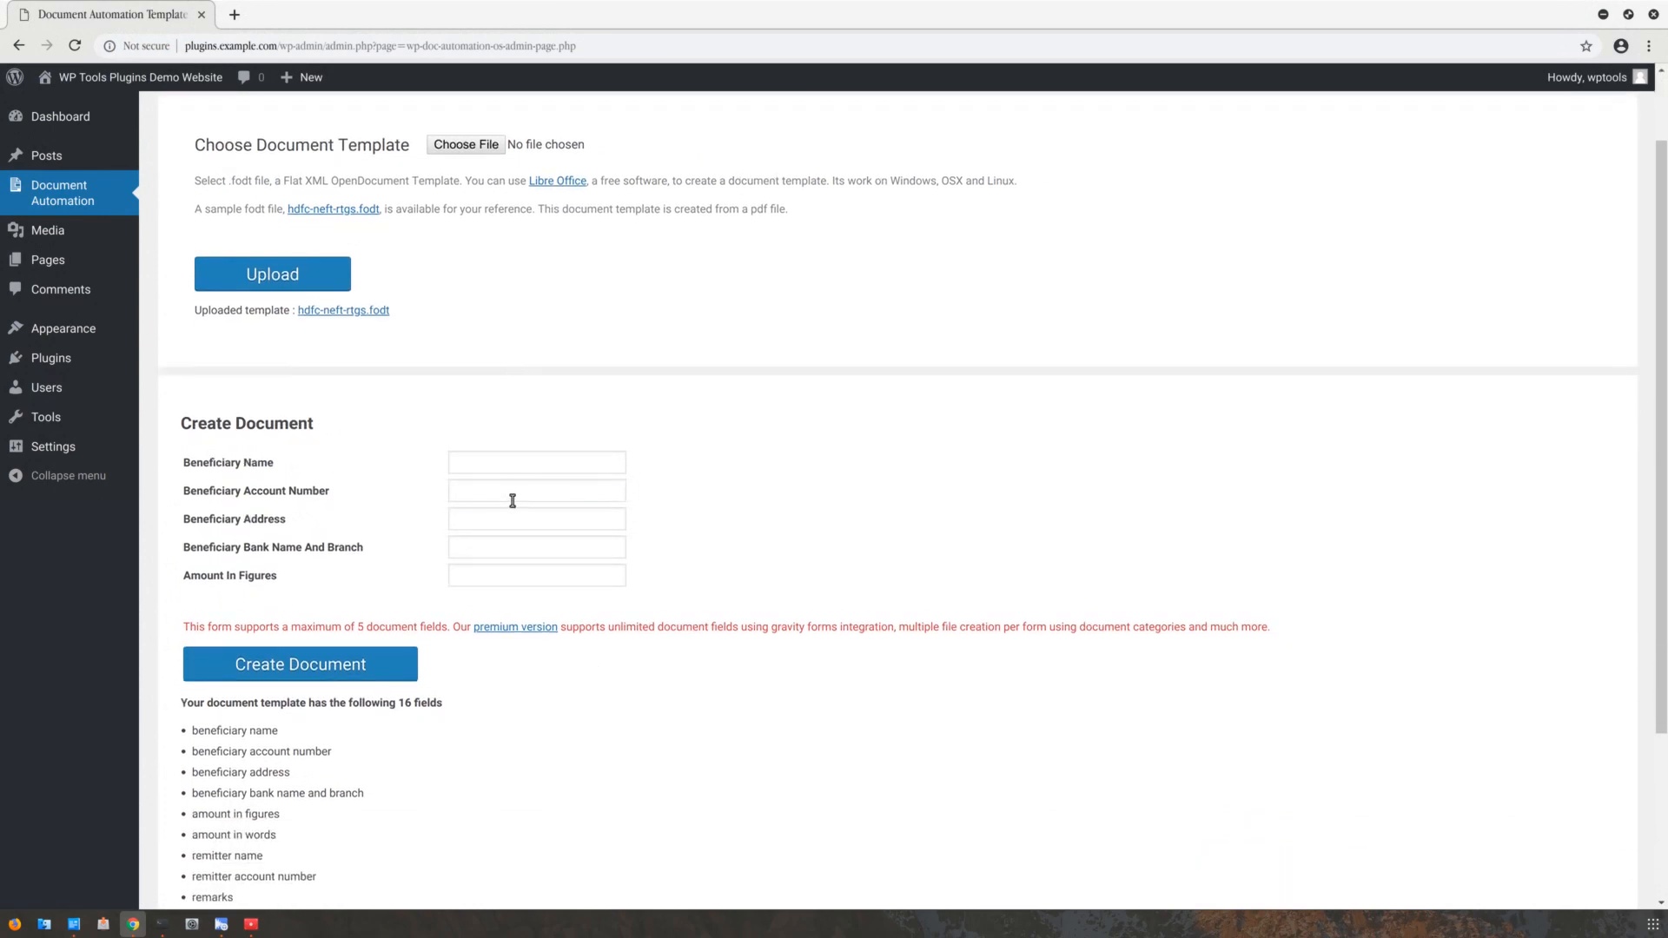
pyautogui.click(537, 575)
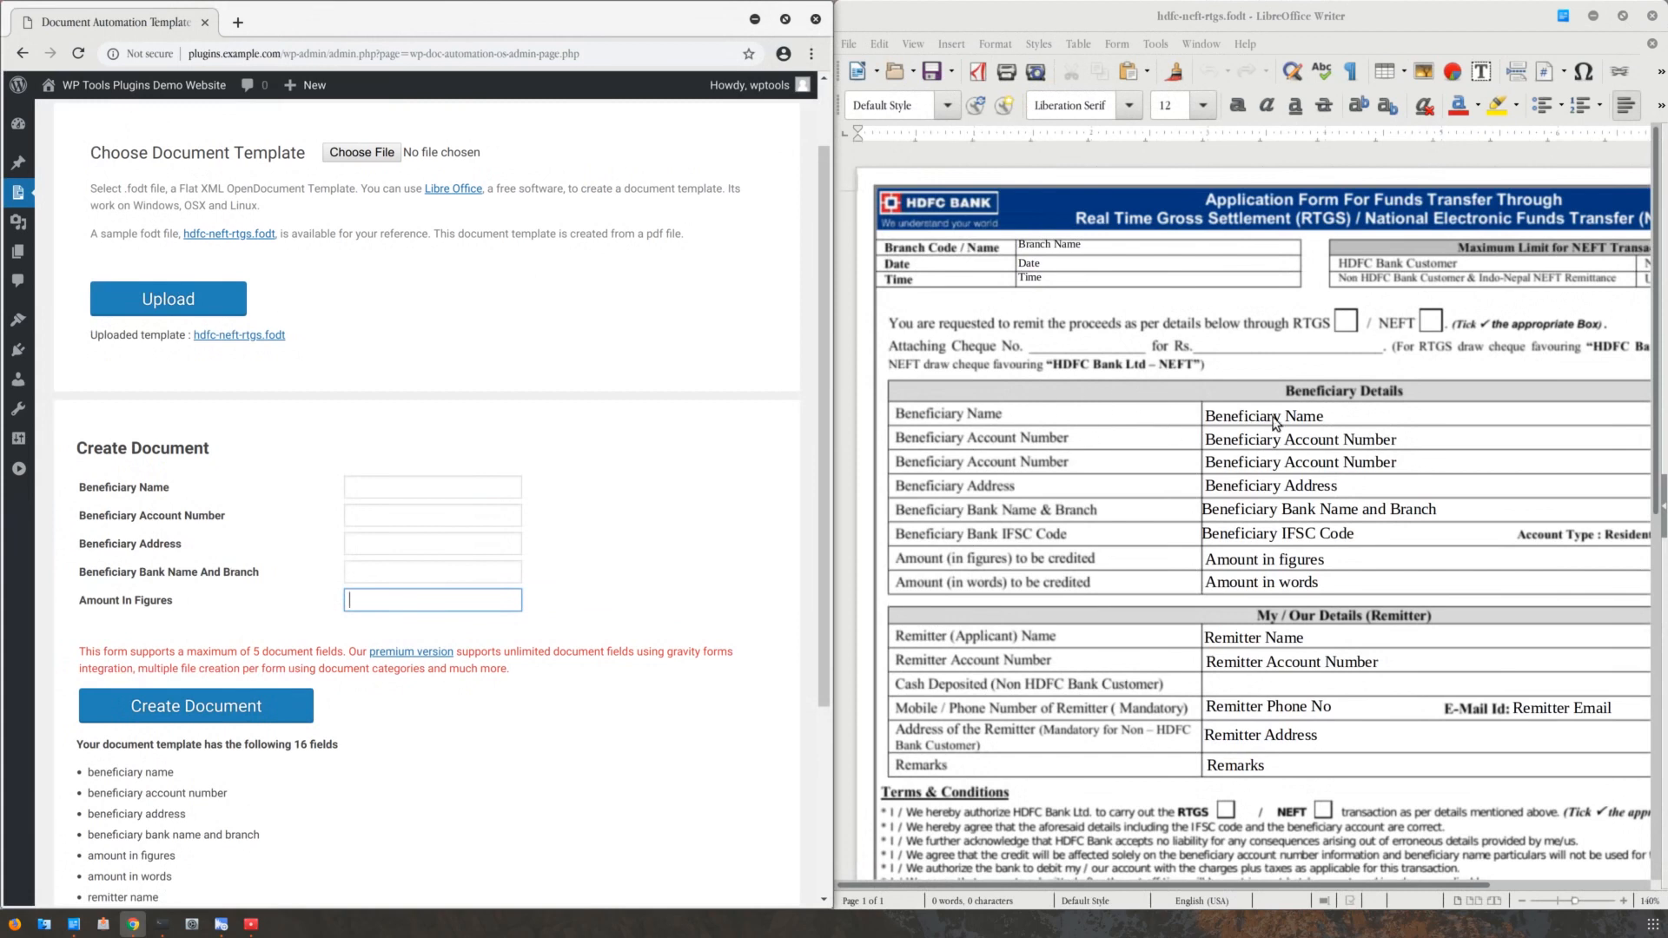
pyautogui.click(432, 487)
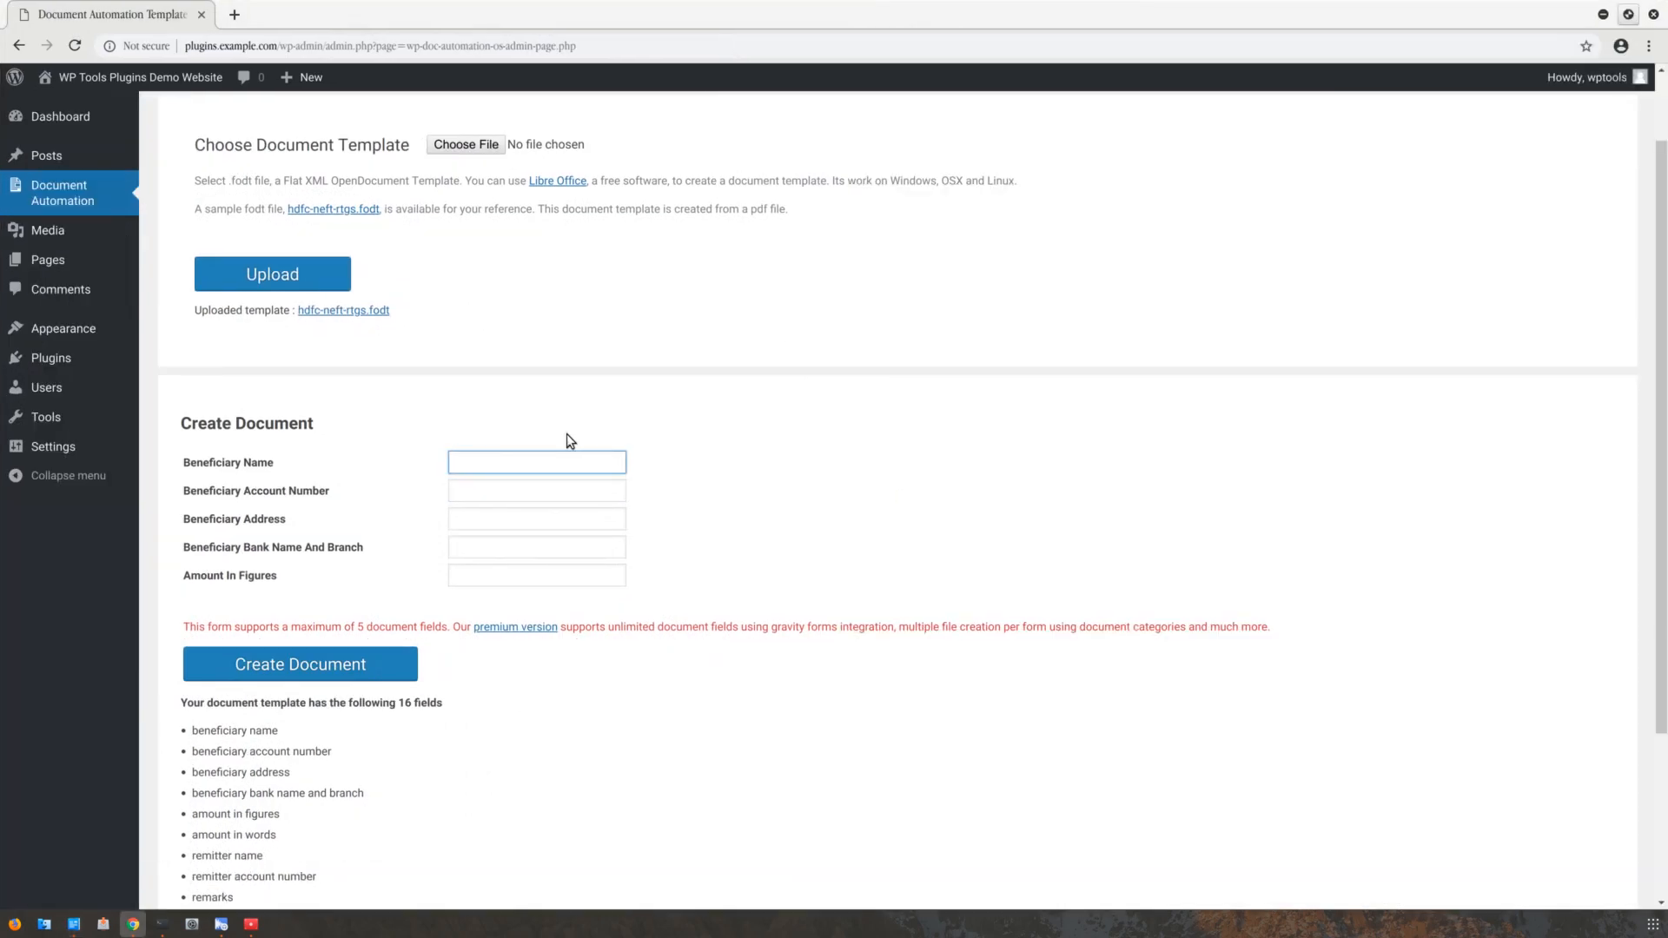
pyautogui.click(537, 462)
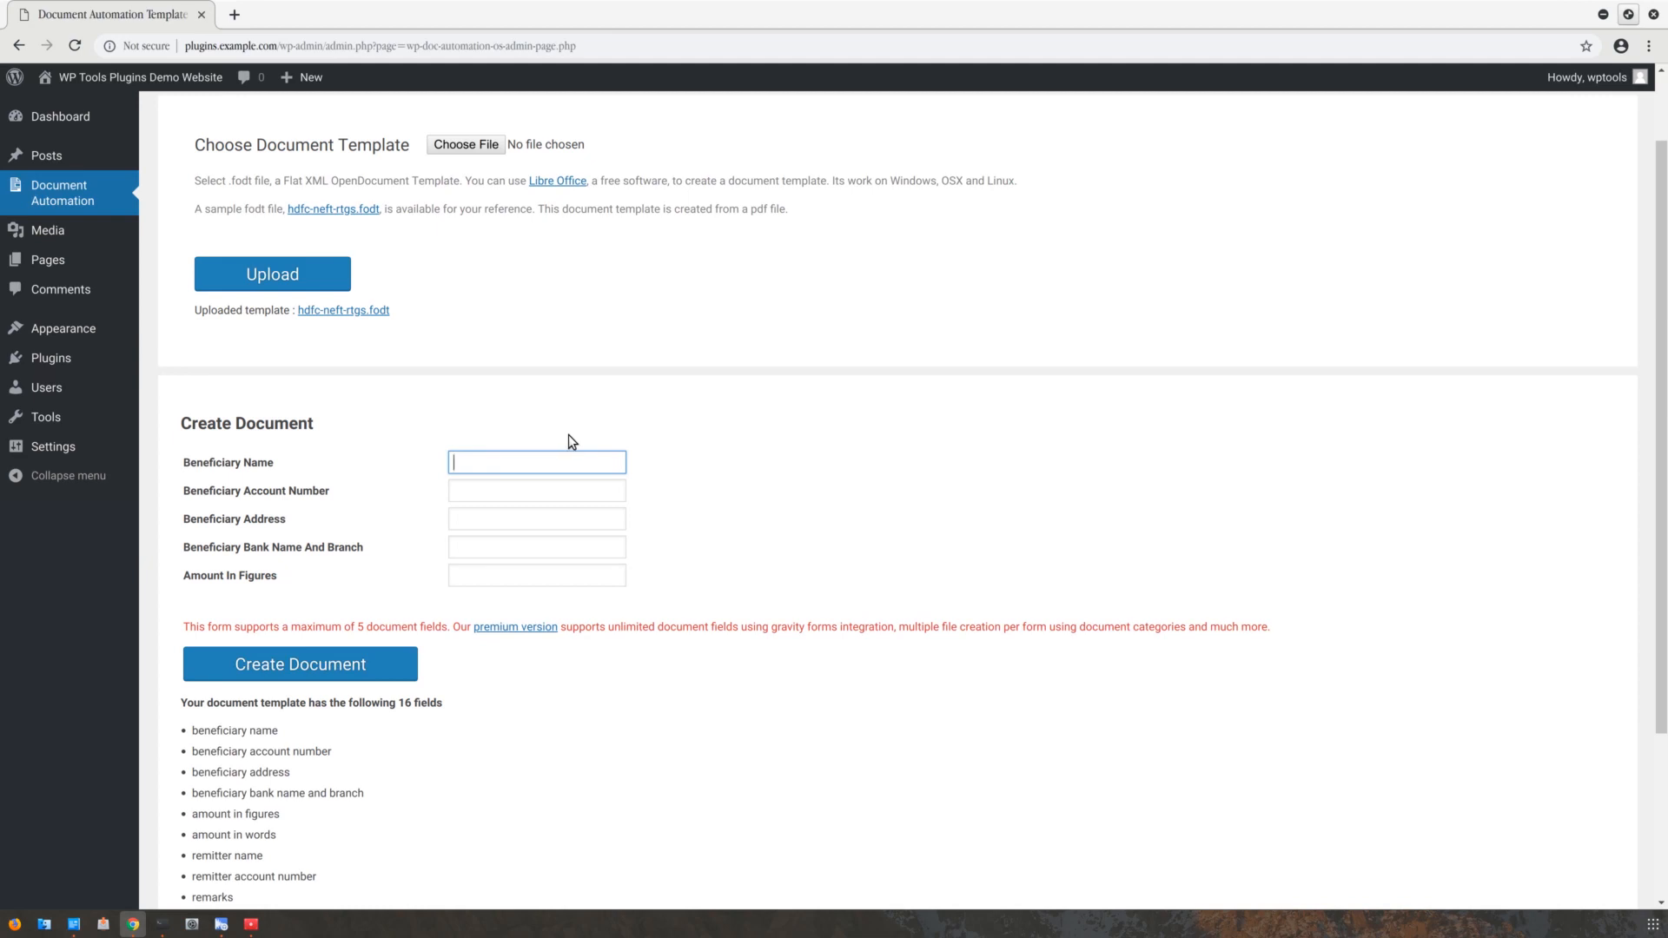
pyautogui.write('Mush')
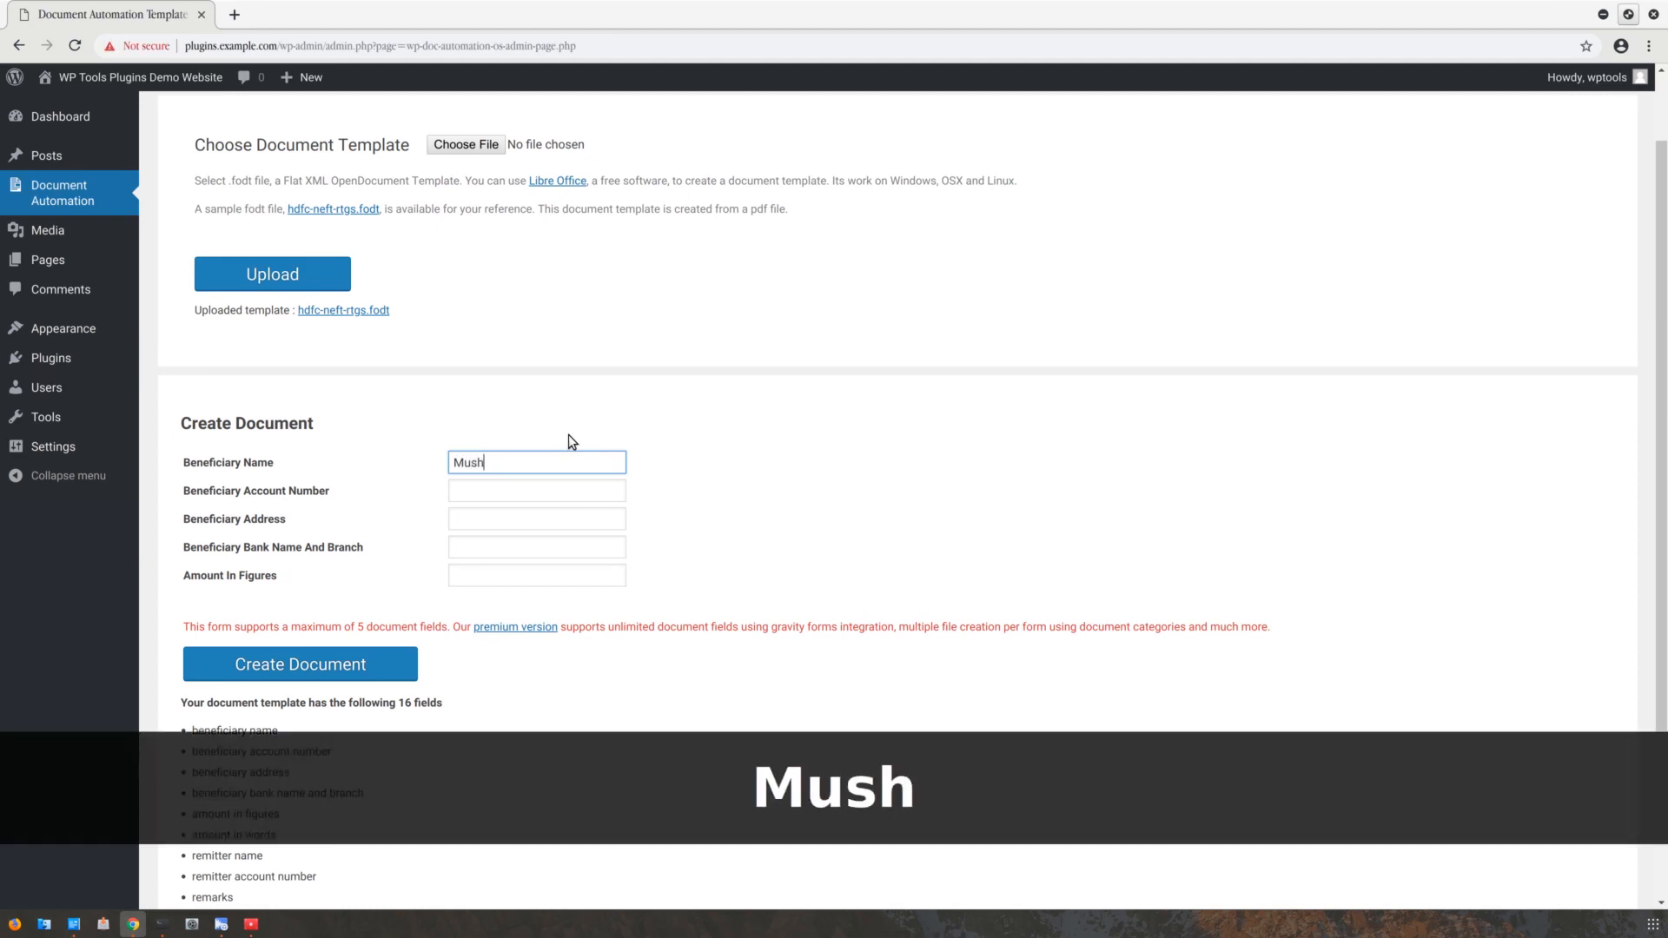
pyautogui.write('esh')
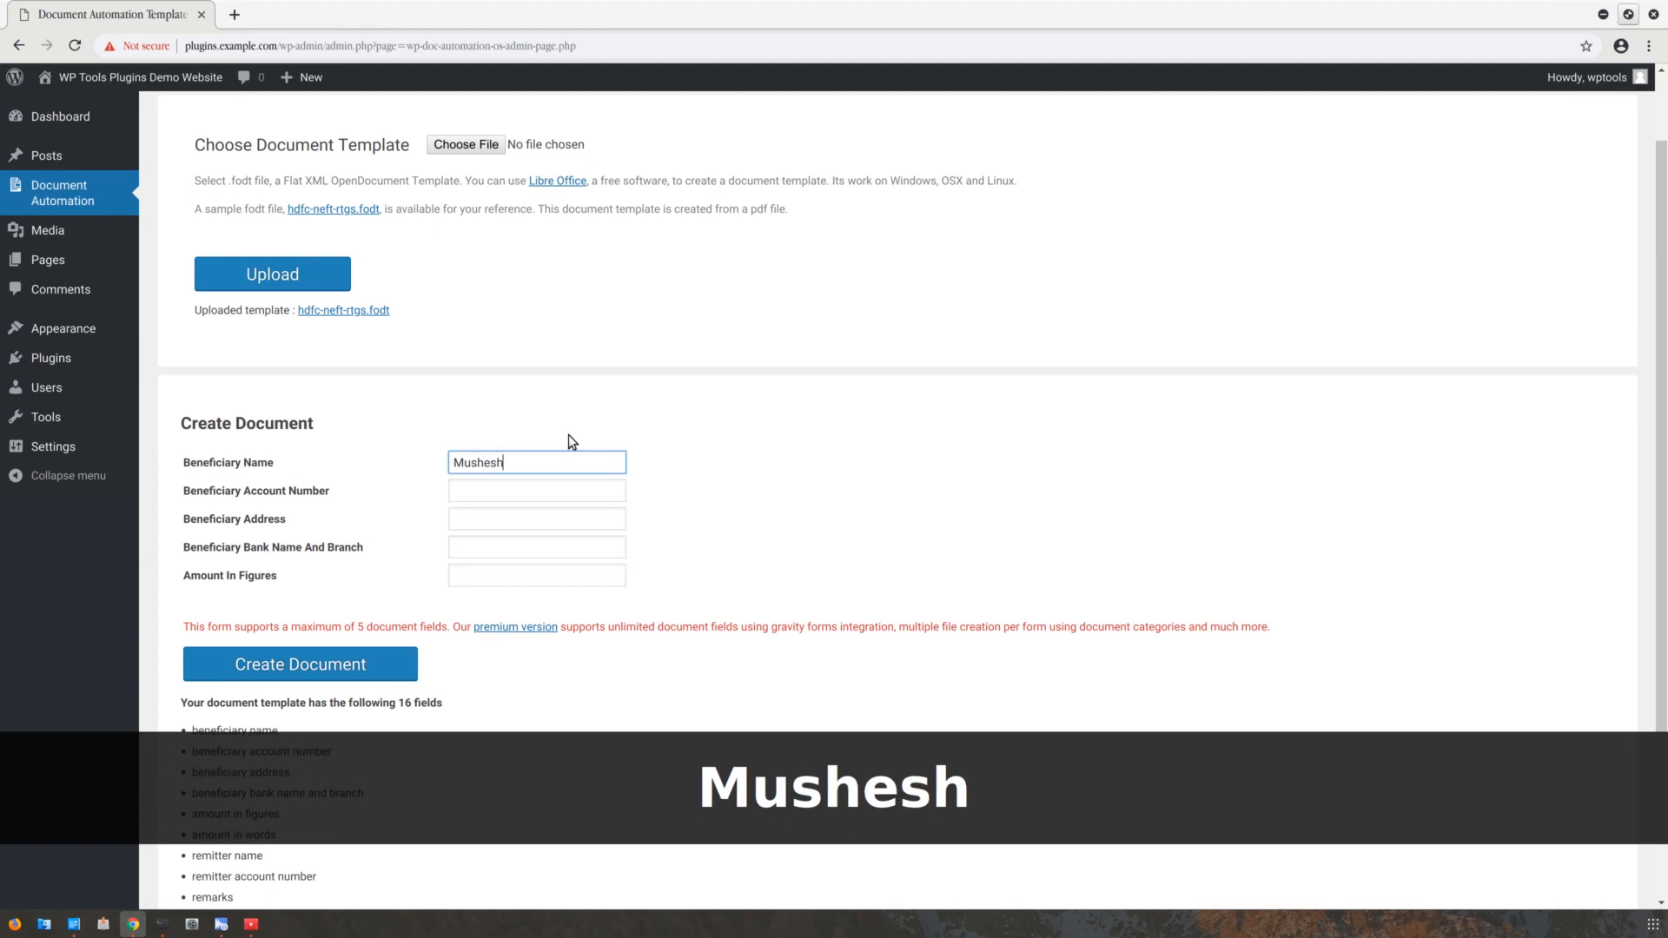
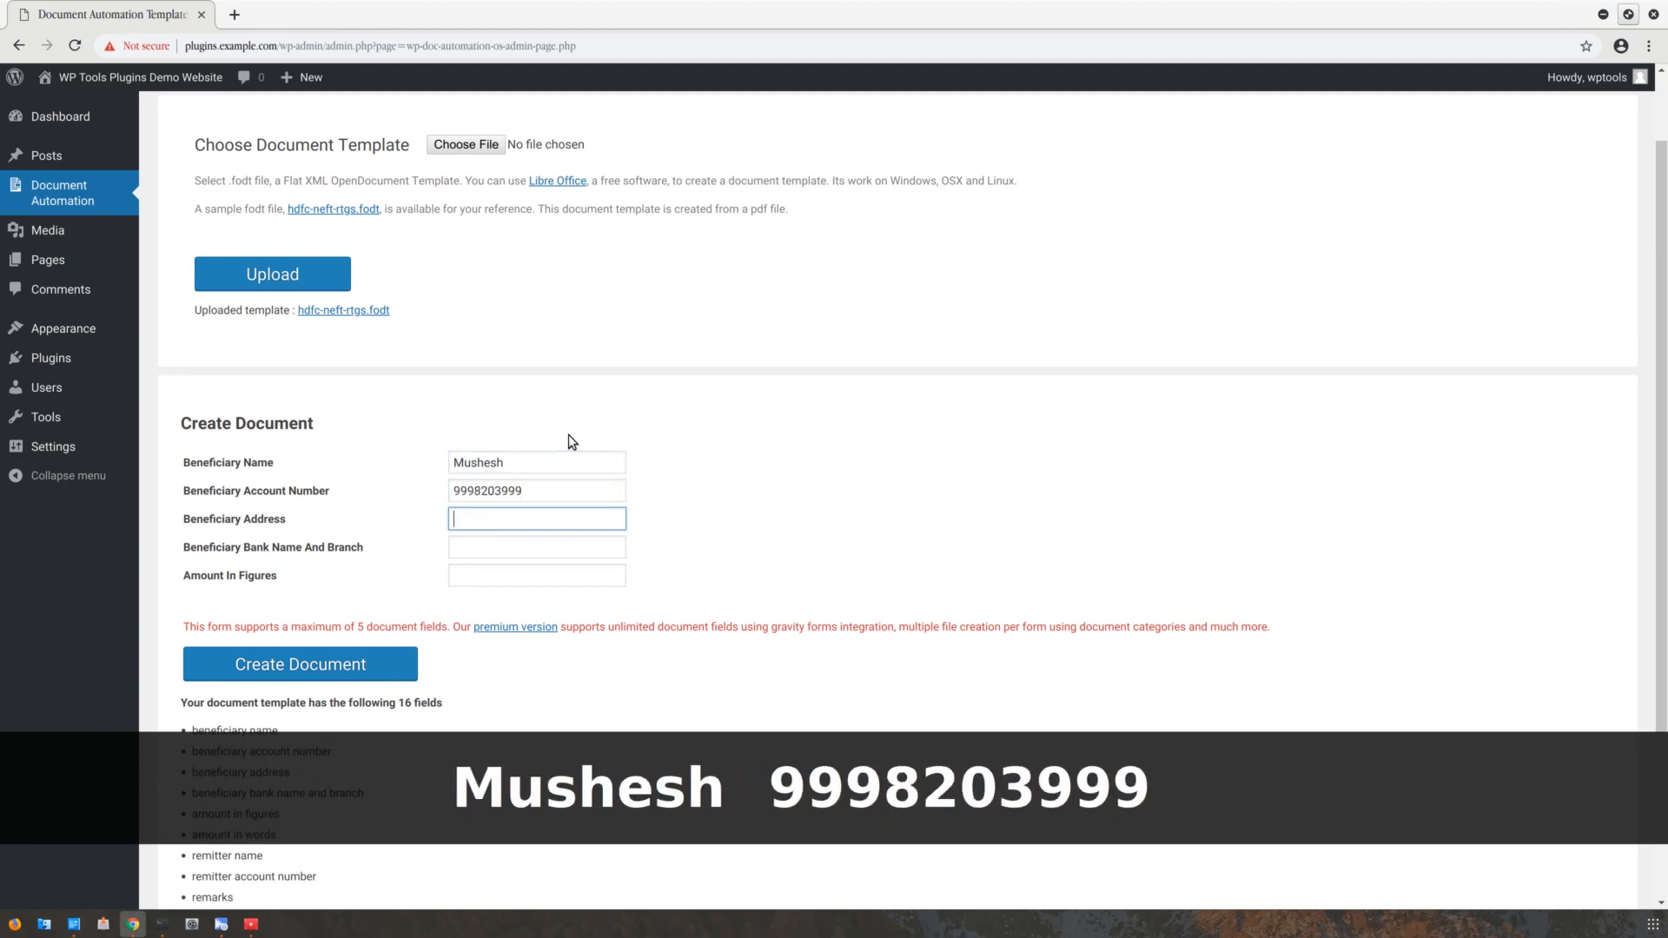
pyautogui.write('Mumbai')
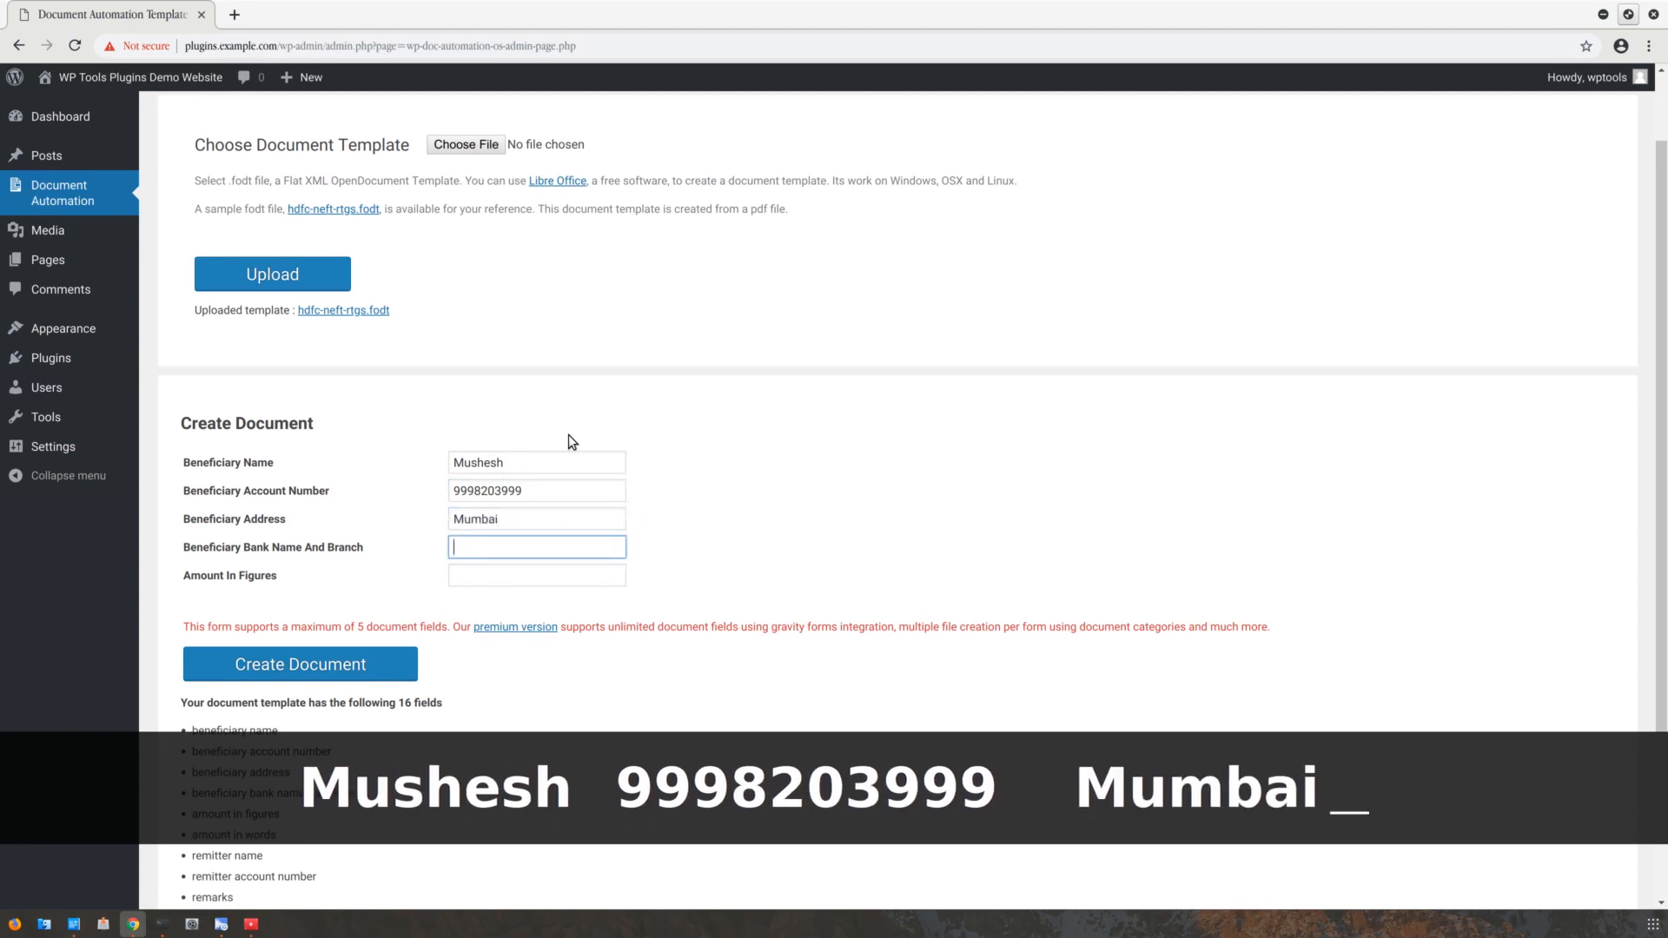
pyautogui.write('HDFC')
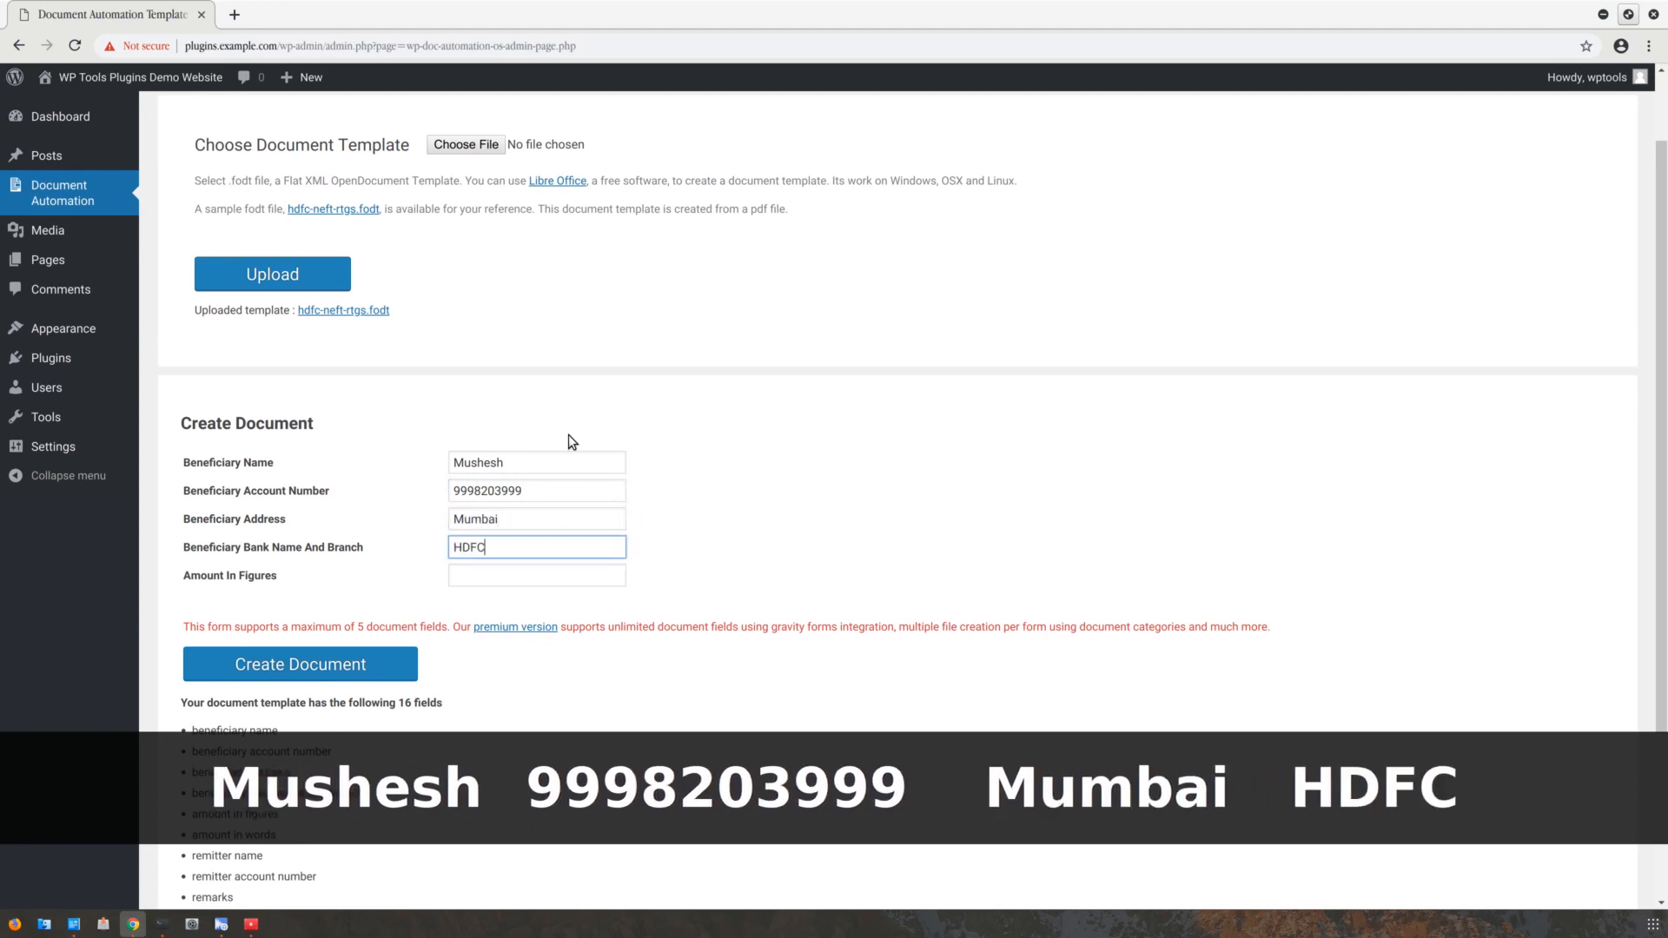
pyautogui.write('12312')
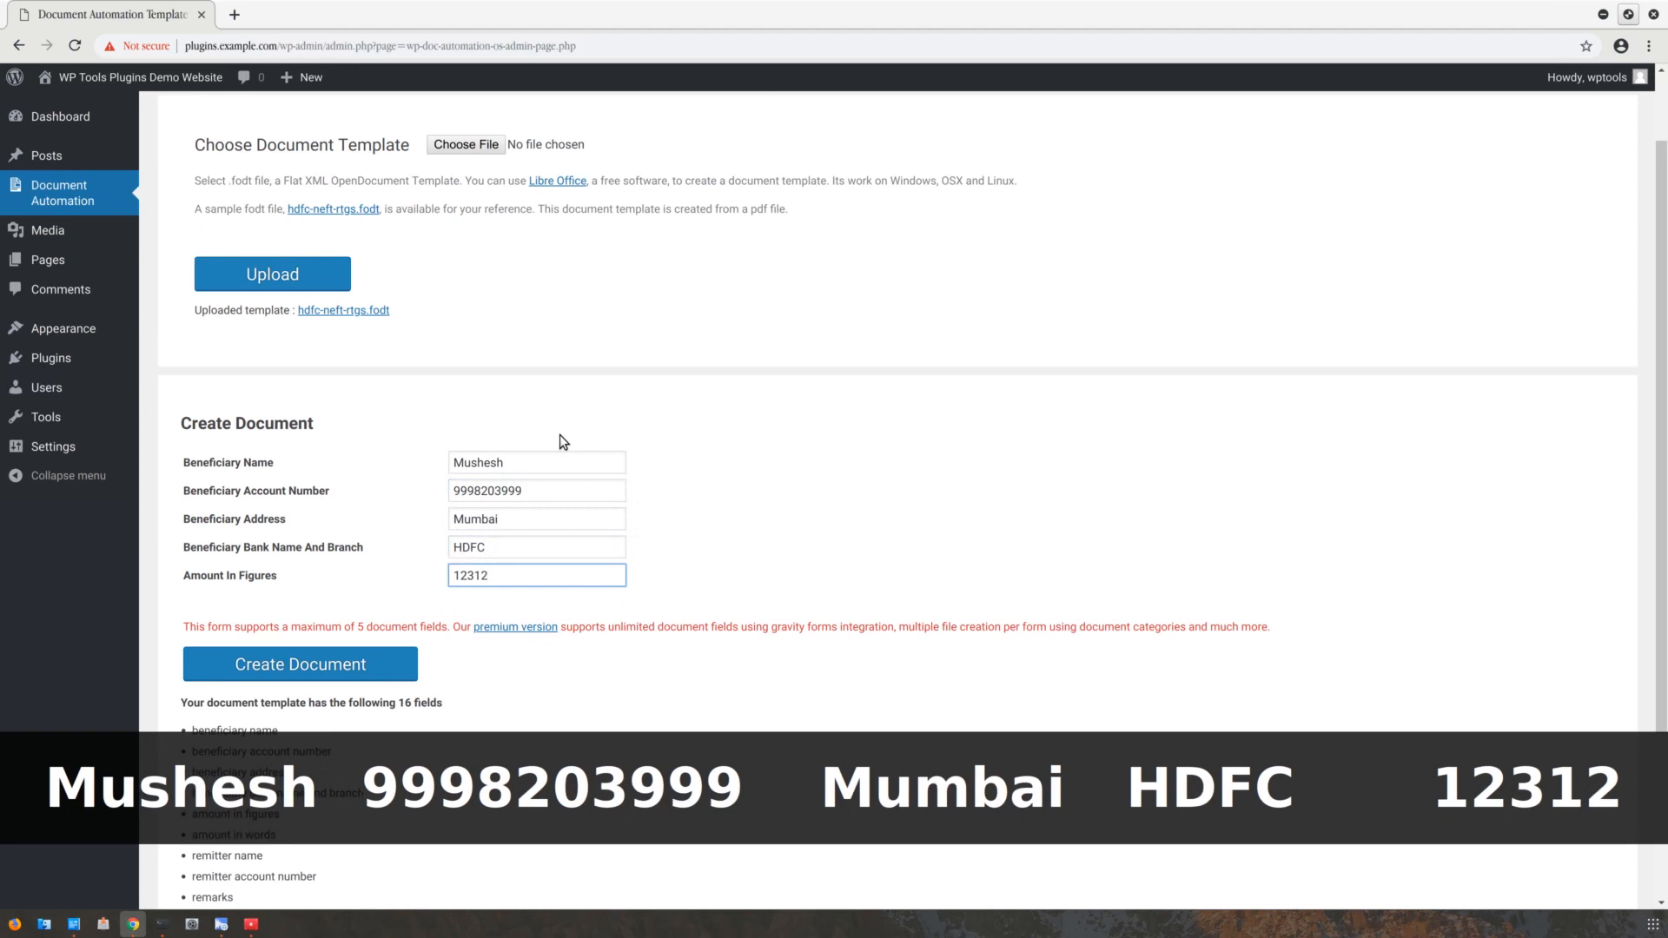
pyautogui.click(298, 663)
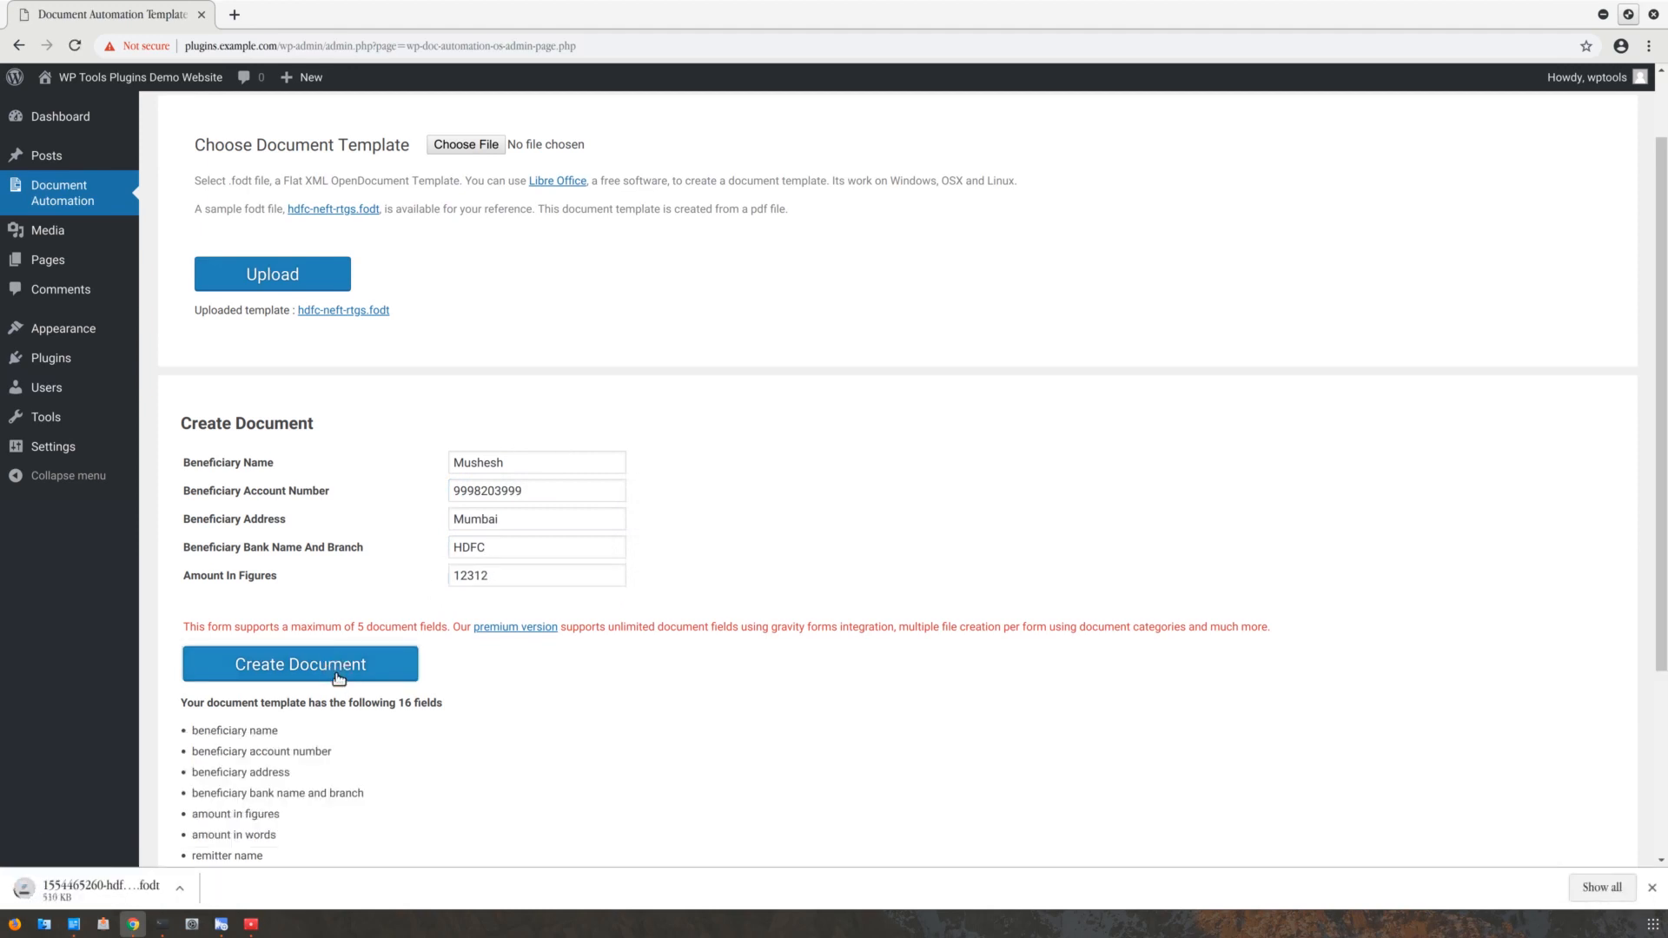
# - Open the downloaded .fodt in LibreOffice Writer and maximize it to view the filled form
pyautogui.click(298, 663)
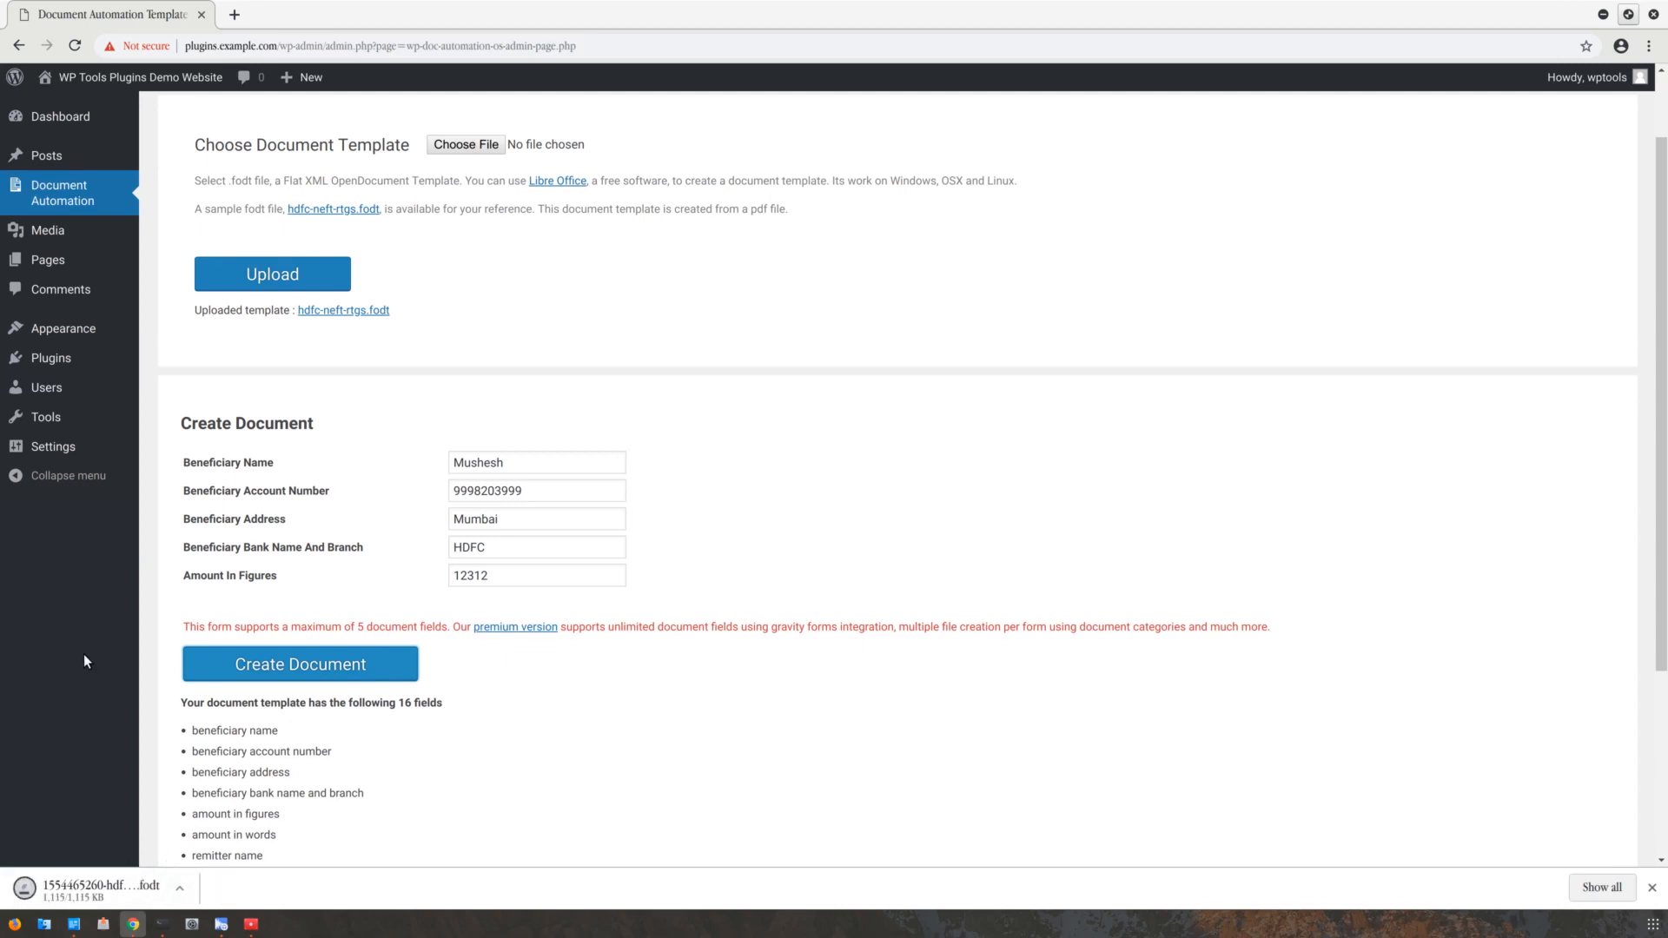
pyautogui.click(100, 886)
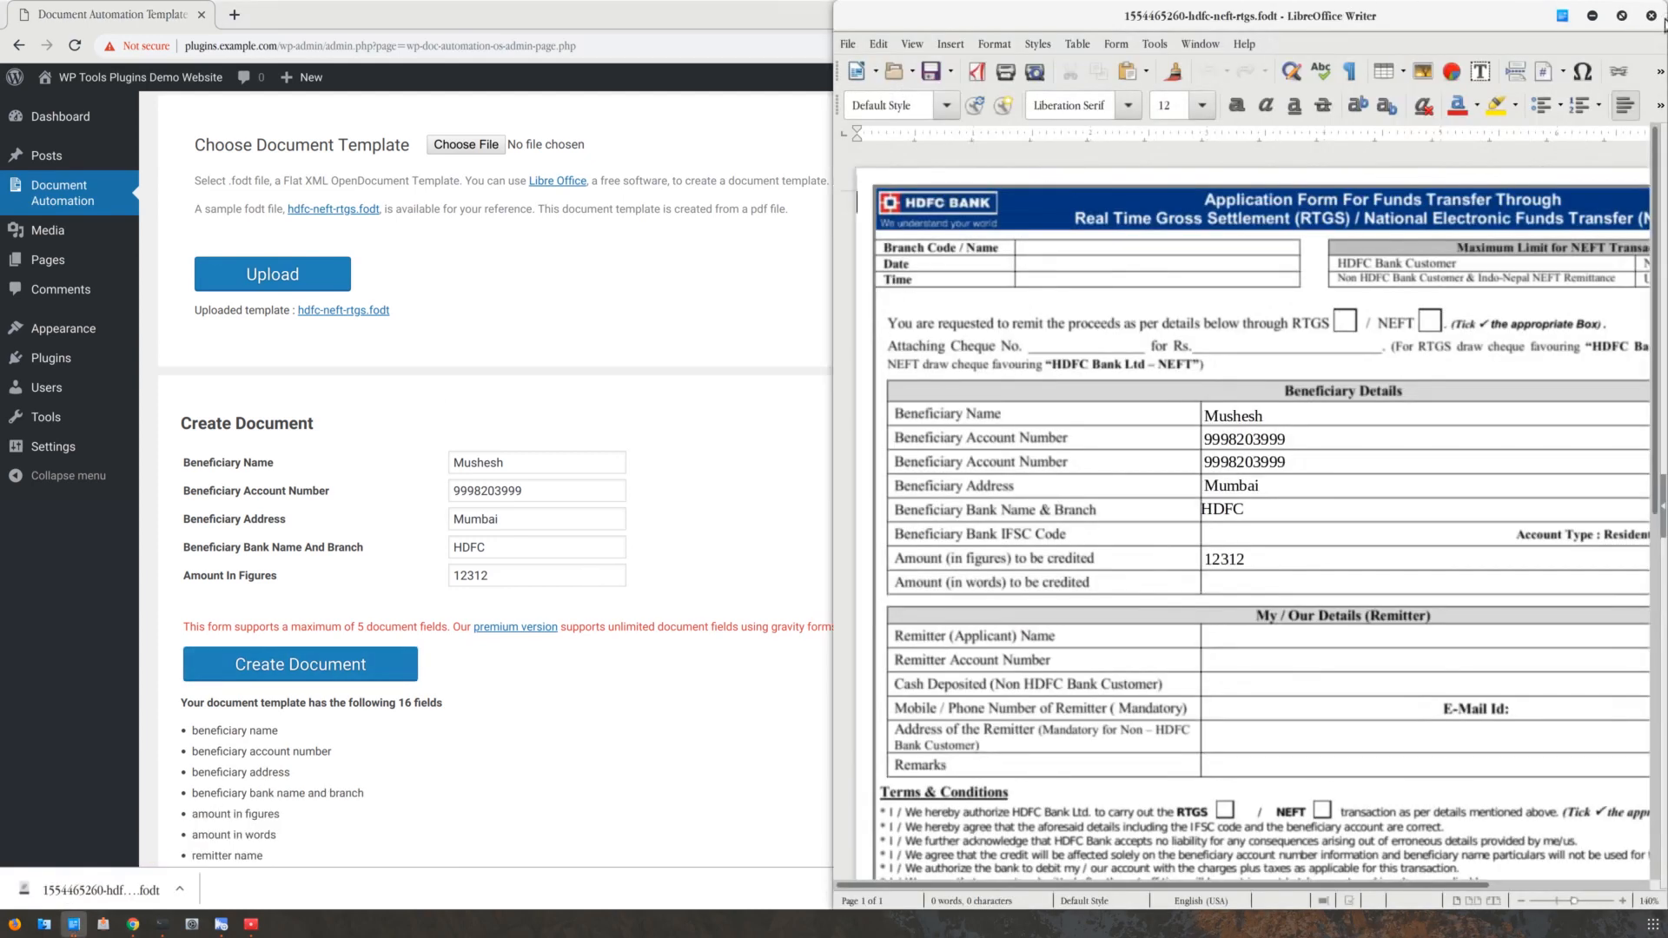
pyautogui.click(1621, 15)
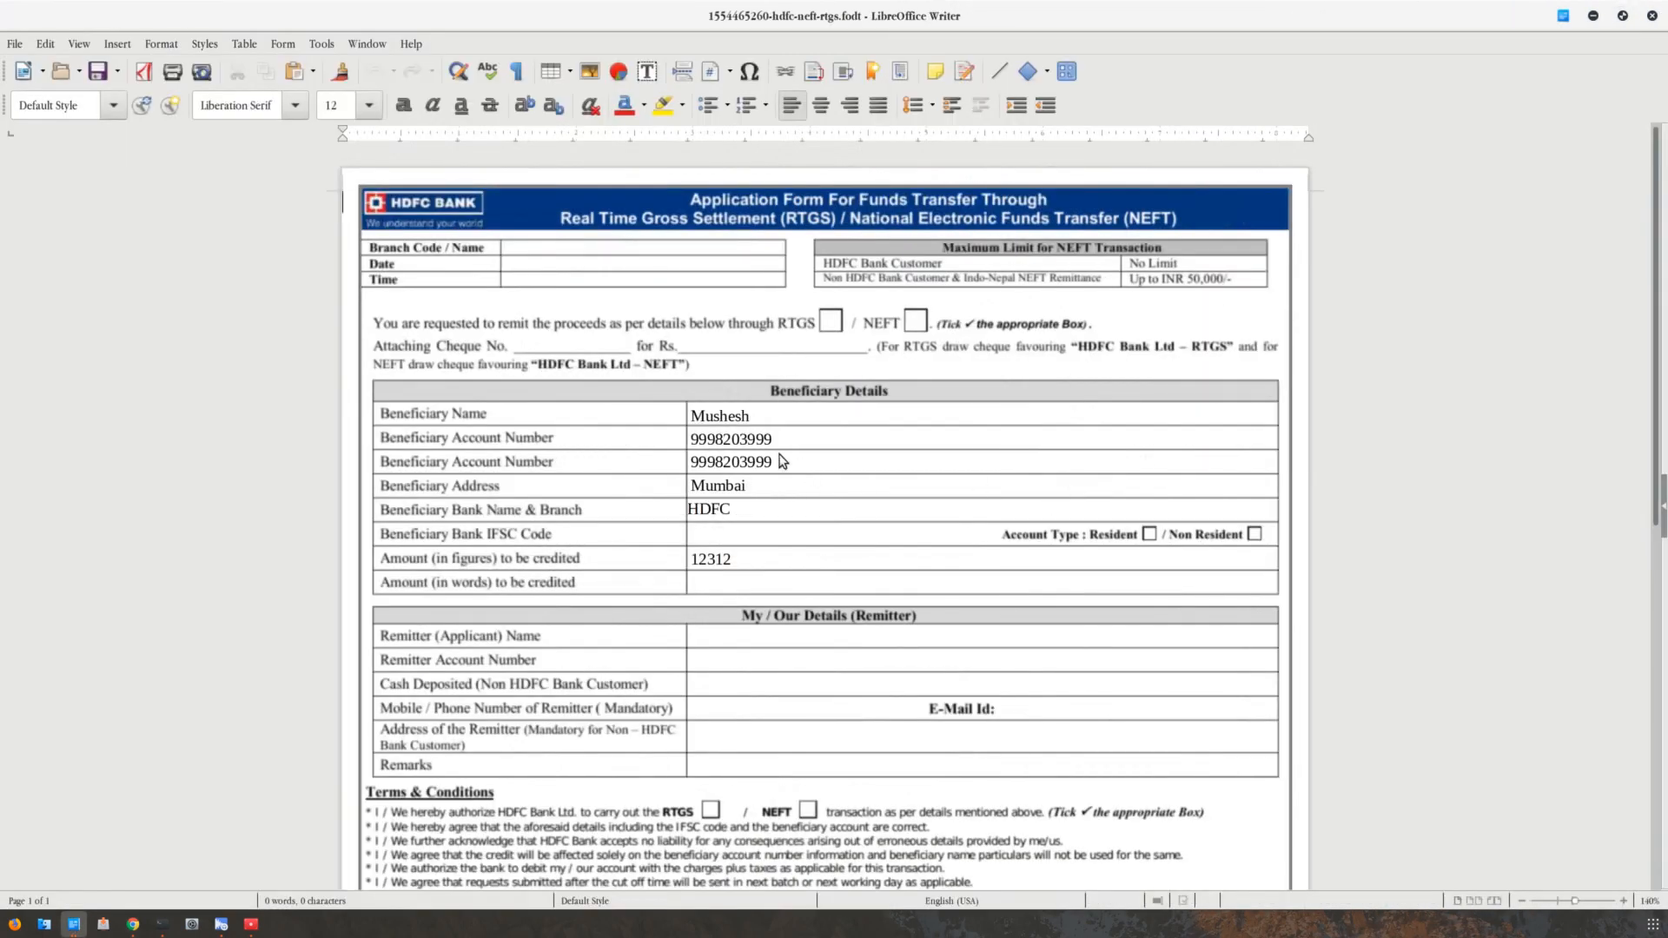